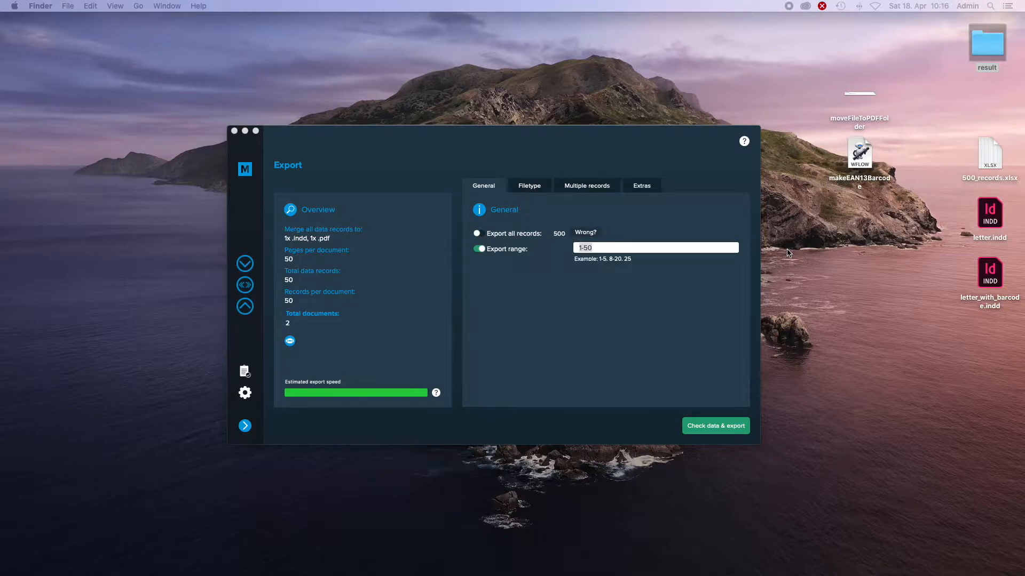
mouse_move(520, 244)
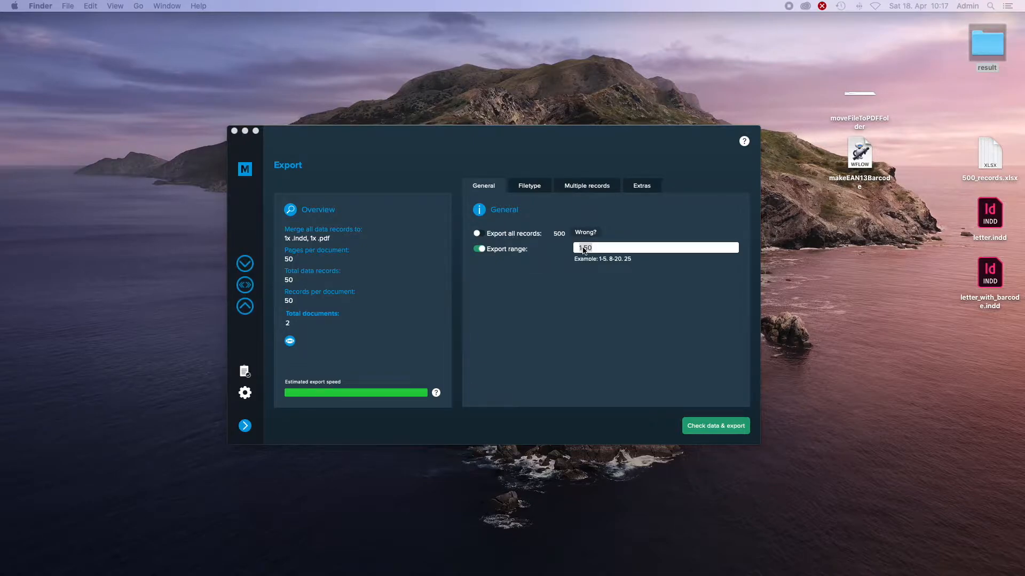
Step: Show the file type export settings: PDF, Screen preset, one document for all records
click(528, 186)
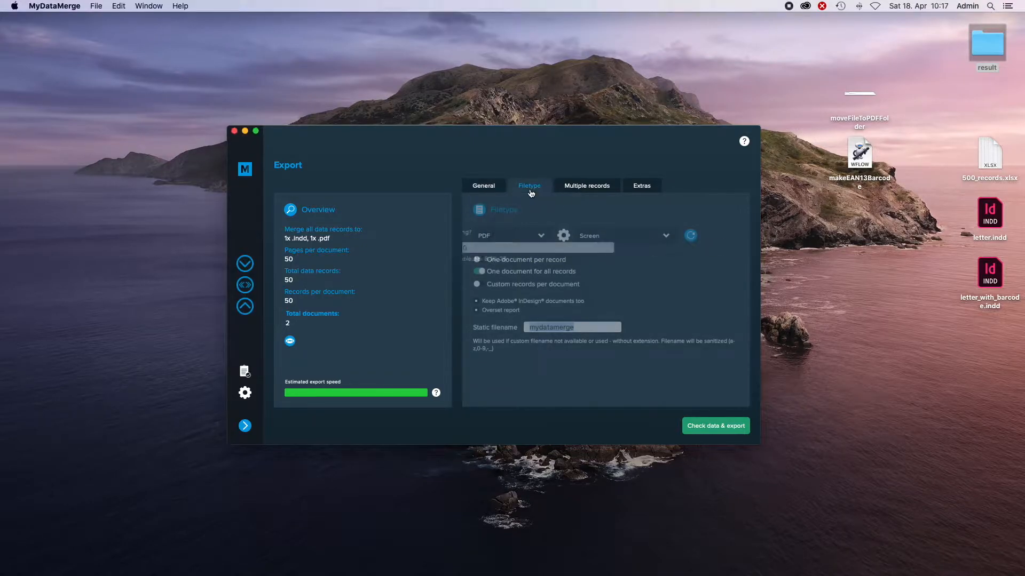
click(528, 186)
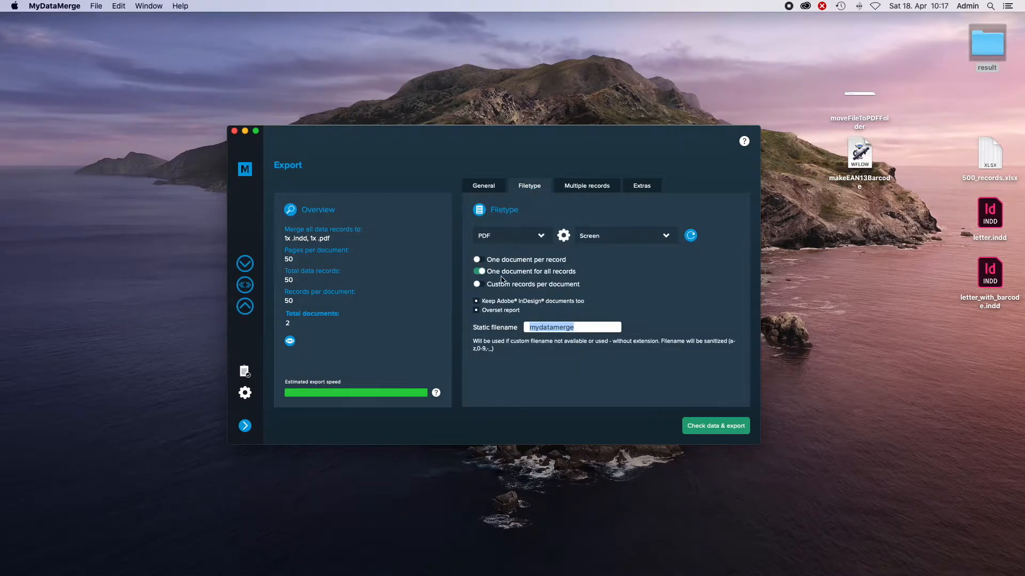
mouse_move(576, 280)
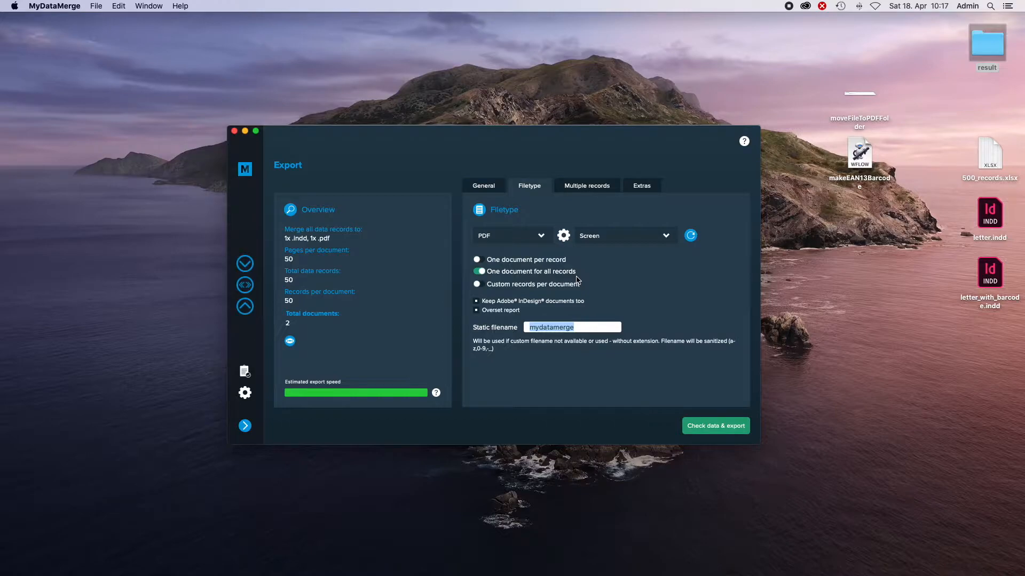
mouse_move(335, 261)
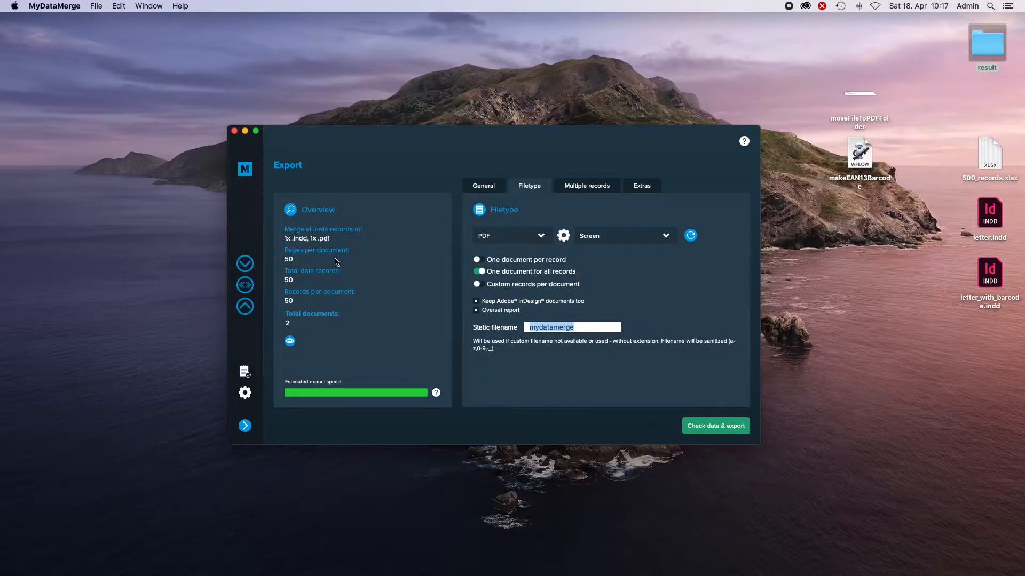
mouse_move(493, 316)
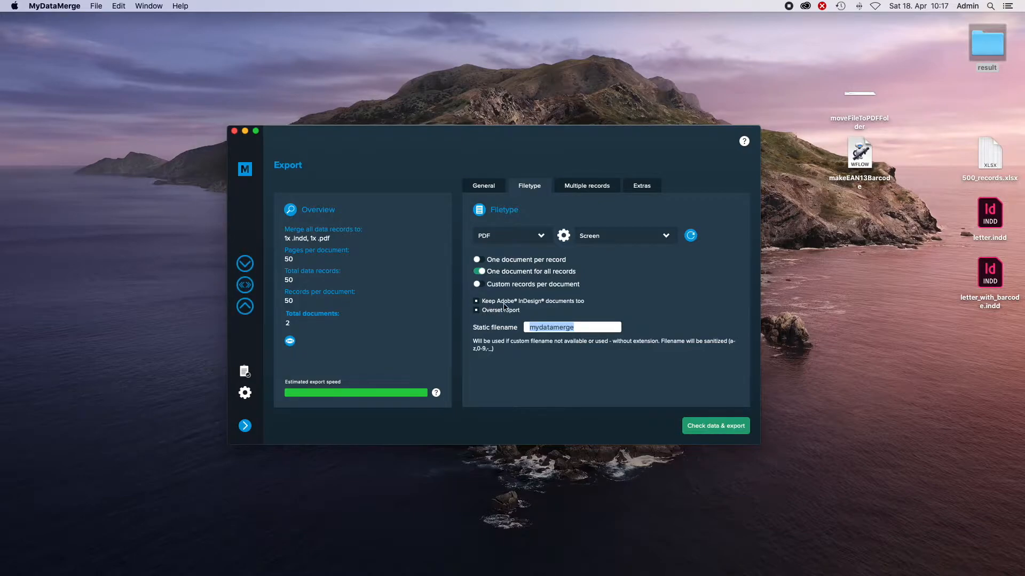
mouse_move(575, 308)
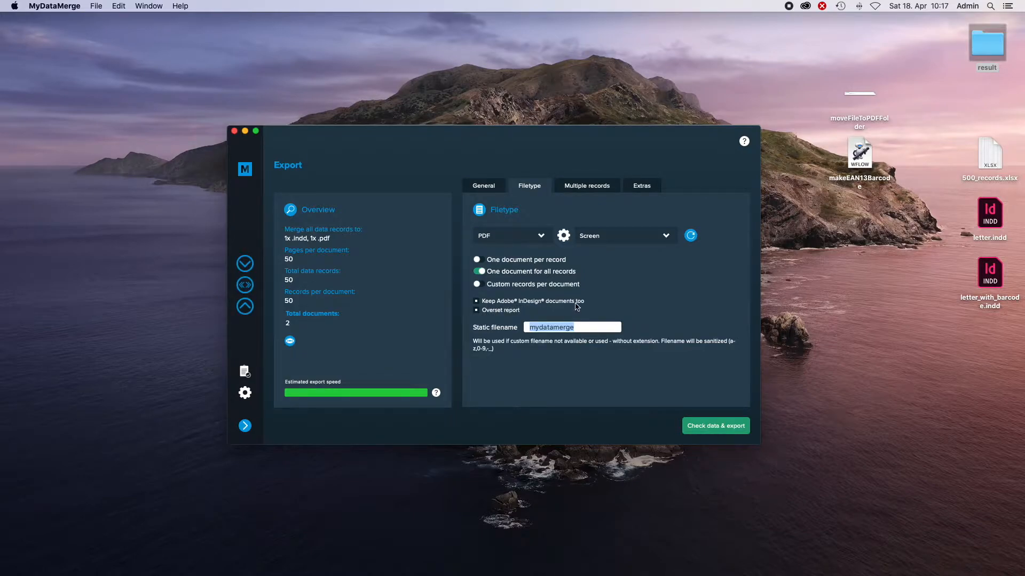
mouse_move(289, 333)
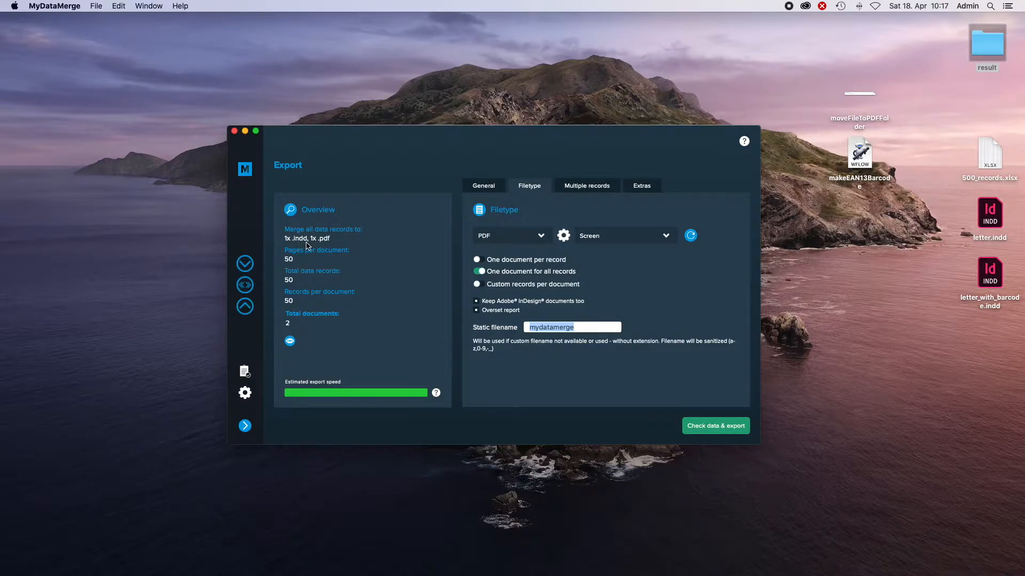
mouse_move(558, 246)
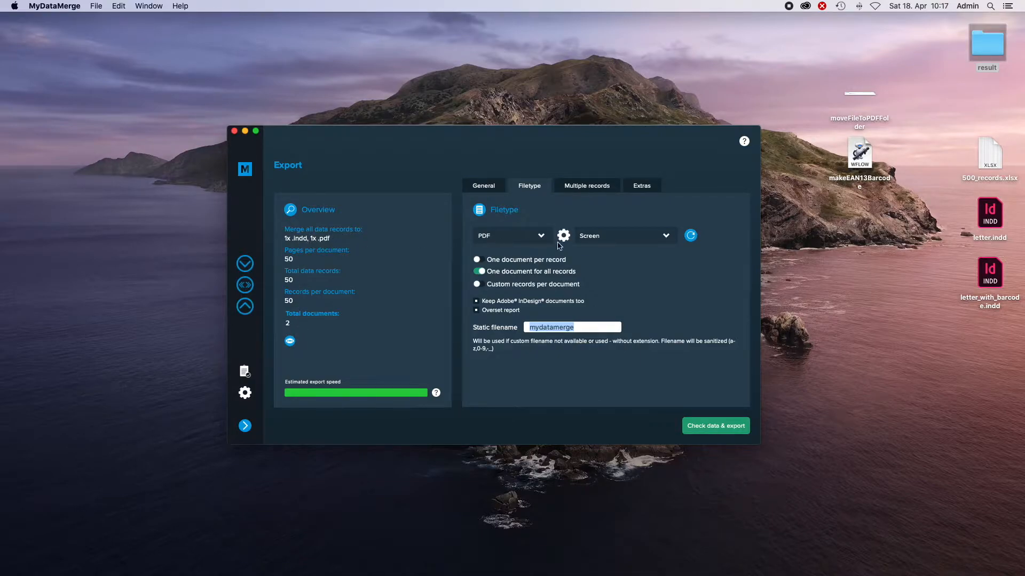
mouse_move(906, 153)
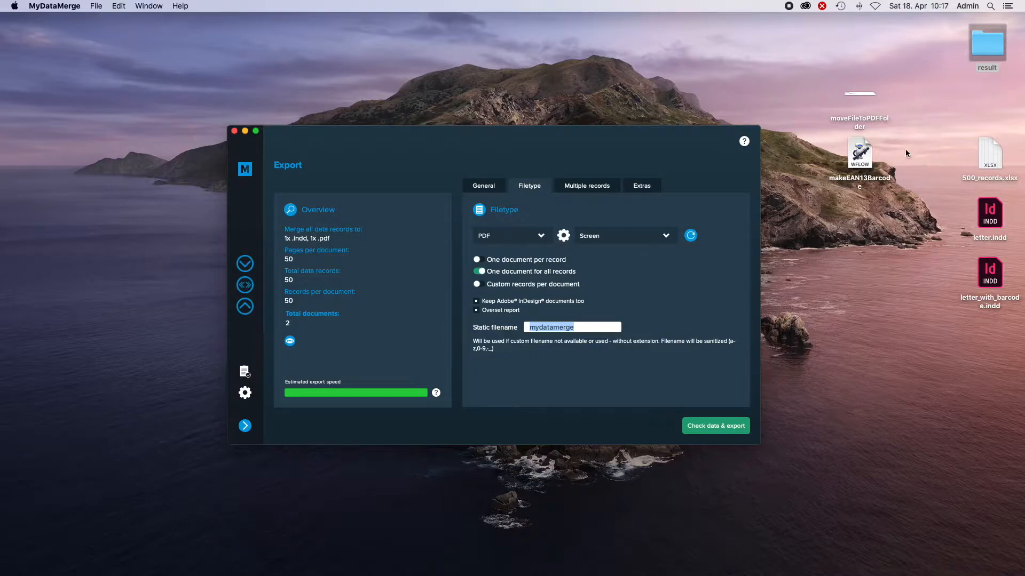
mouse_move(867, 103)
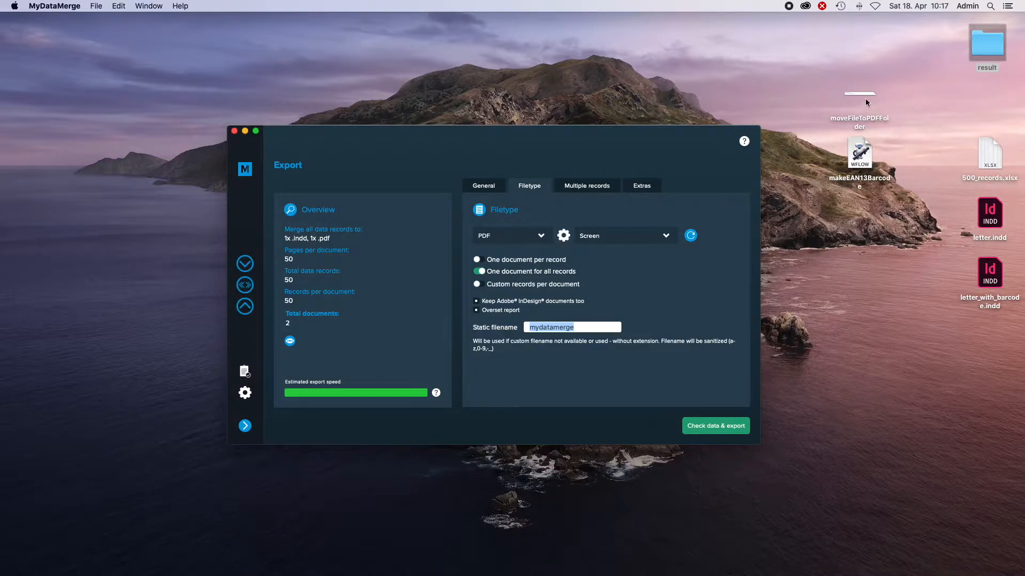
Step: Open the moveFileToPDFFolder workflow from the desktop in Automator, then select the result folder
click(858, 94)
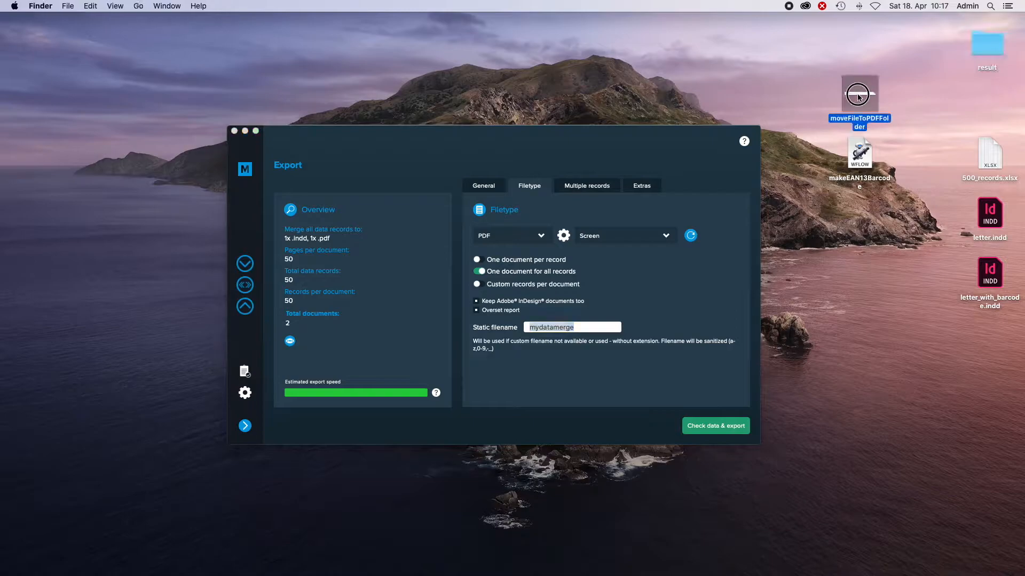
double_click(858, 95)
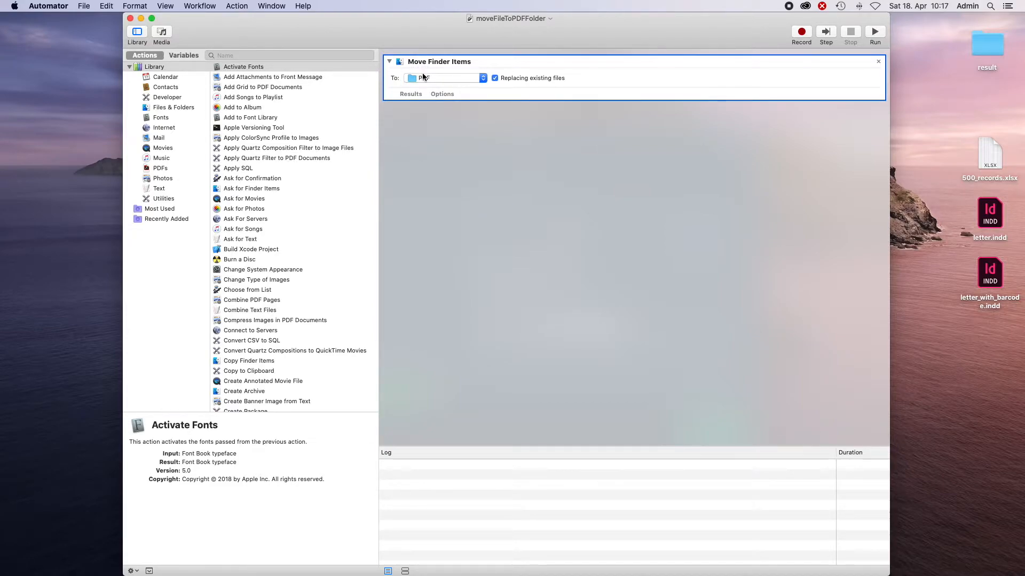
click(987, 45)
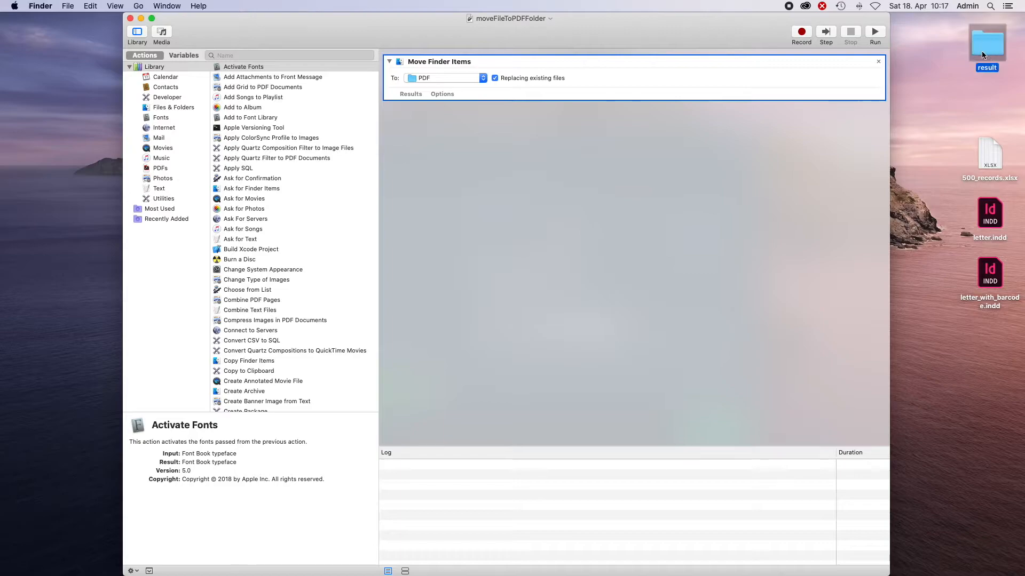
Step: Open the desktop result folder in Finder to see its PDF subfolder
double_click(986, 43)
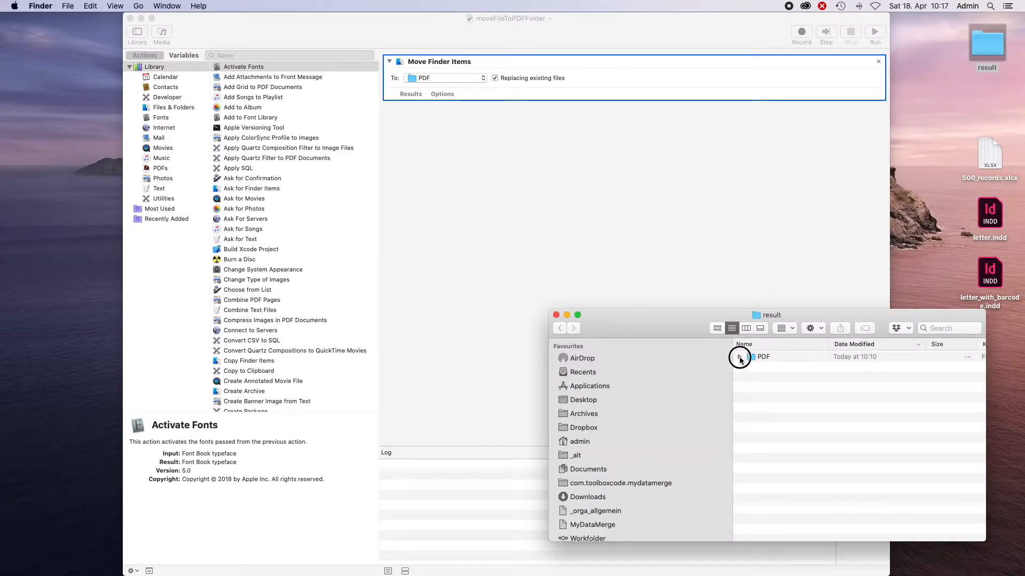
mouse_move(711, 215)
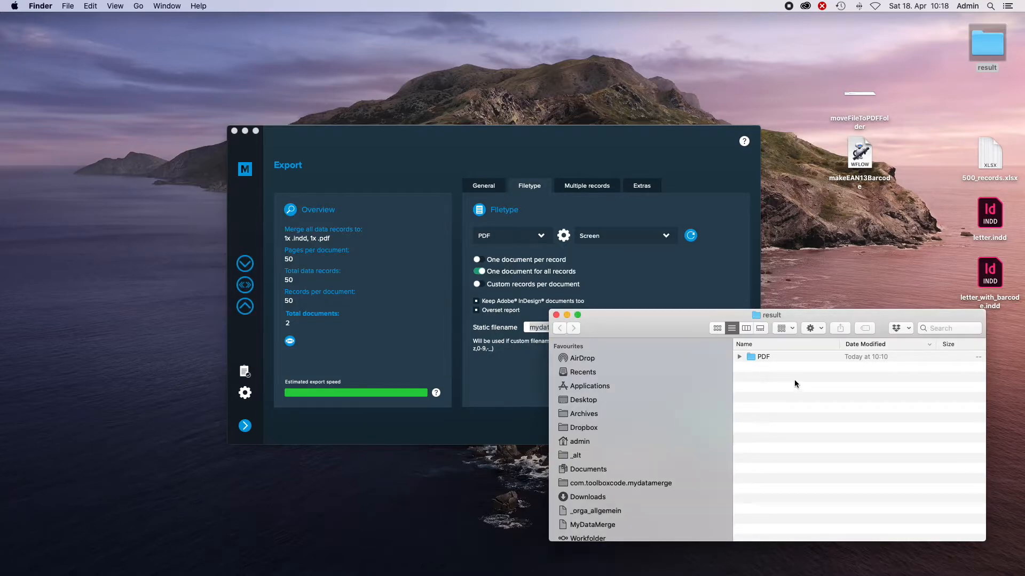
mouse_move(695, 143)
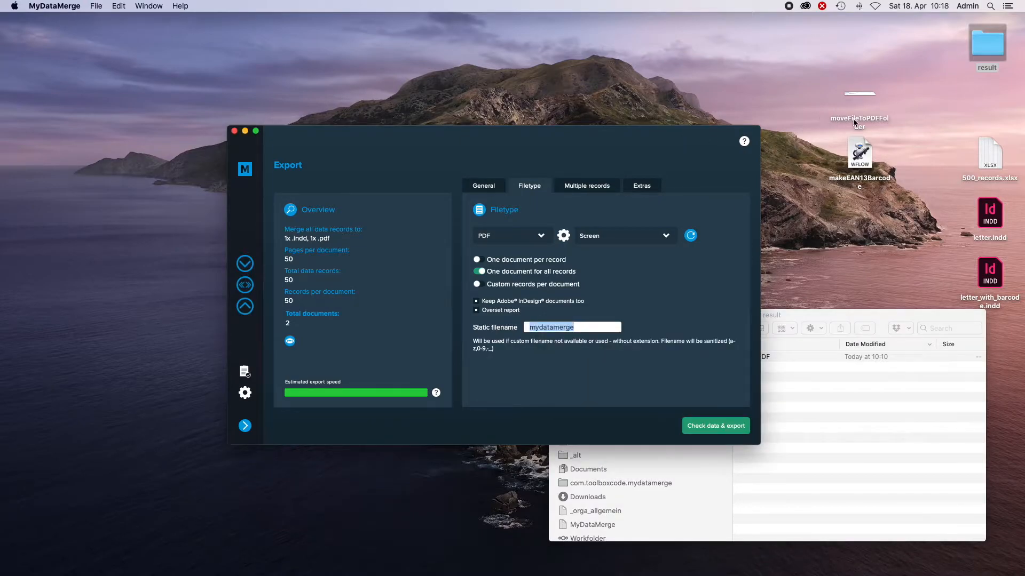
mouse_move(578, 174)
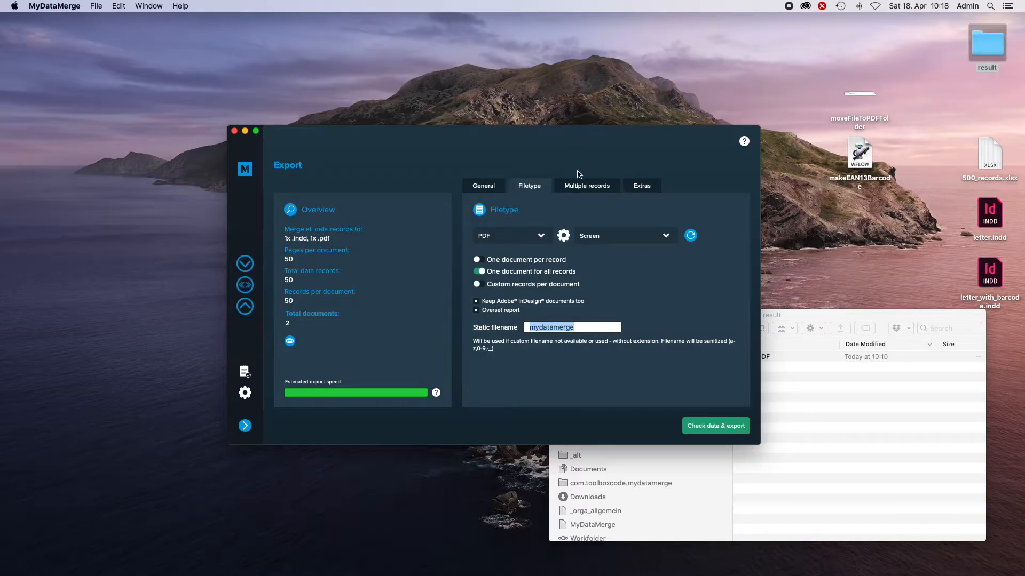
Step: In Extras > Automator, replace the attached workflow with moveFileToPDFFolder
click(641, 186)
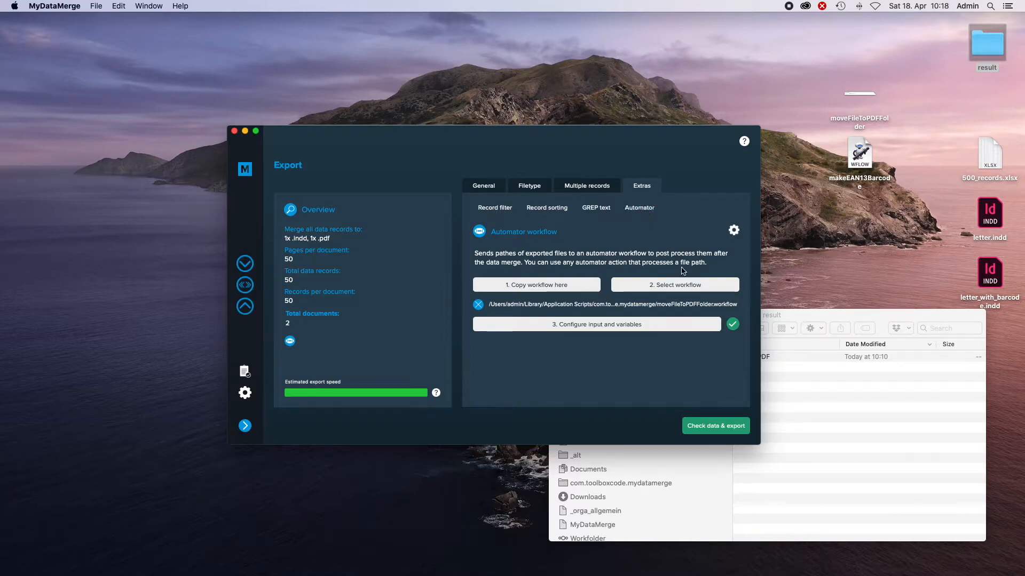
click(534, 285)
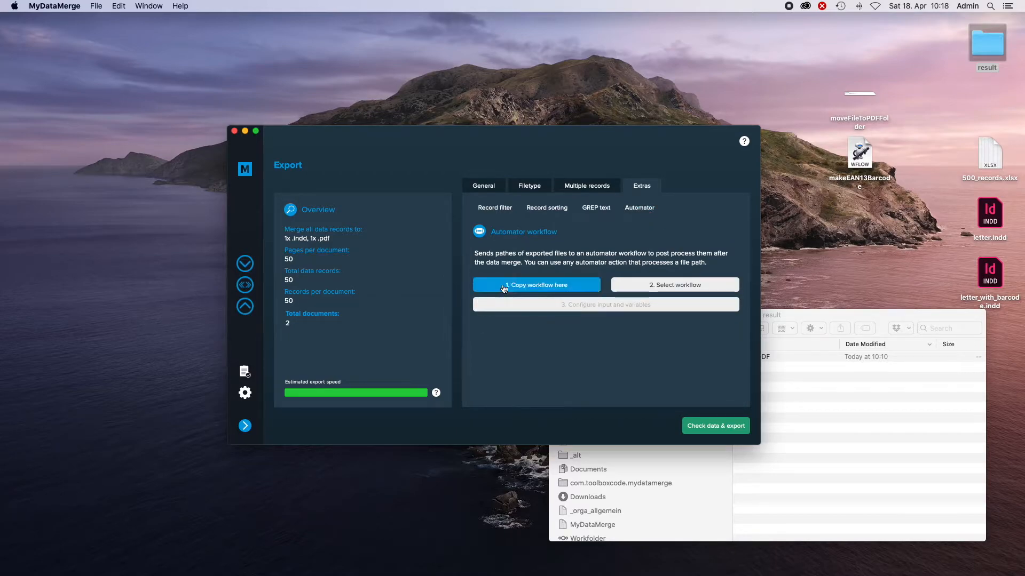
click(535, 284)
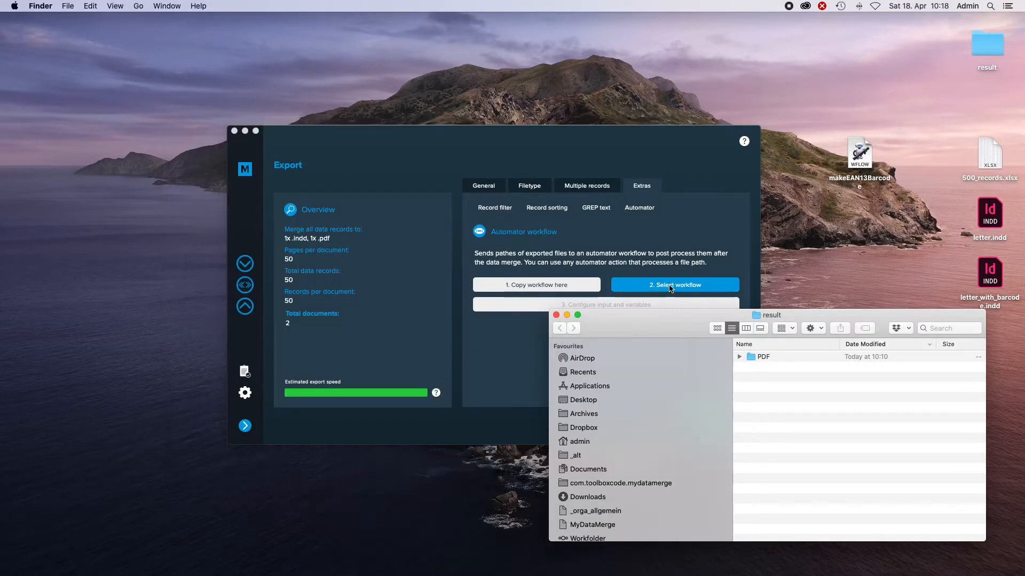
click(674, 285)
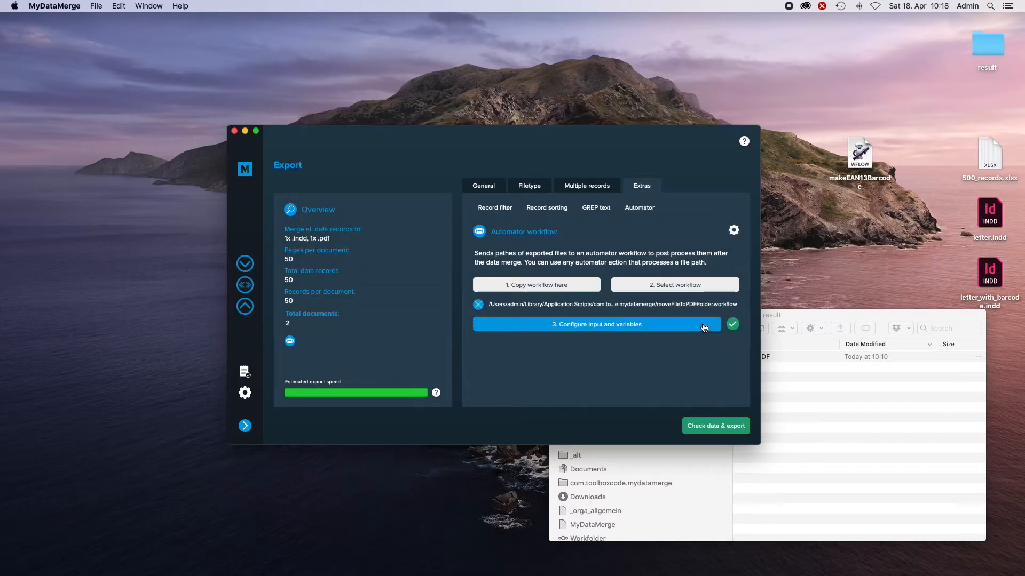
mouse_move(587, 334)
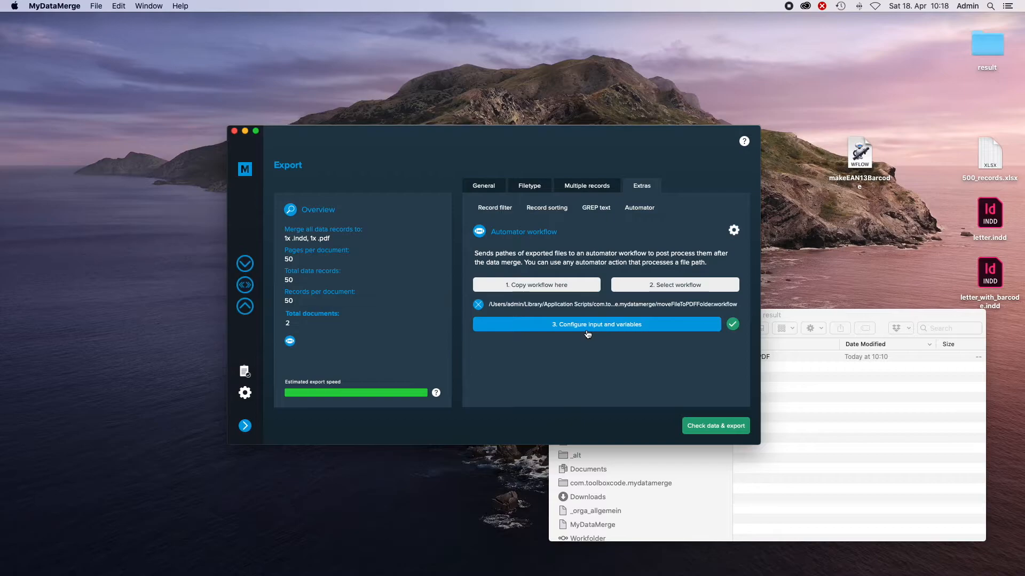
Step: Review the workflow's locked input variable and return to the Automator export settings
click(596, 324)
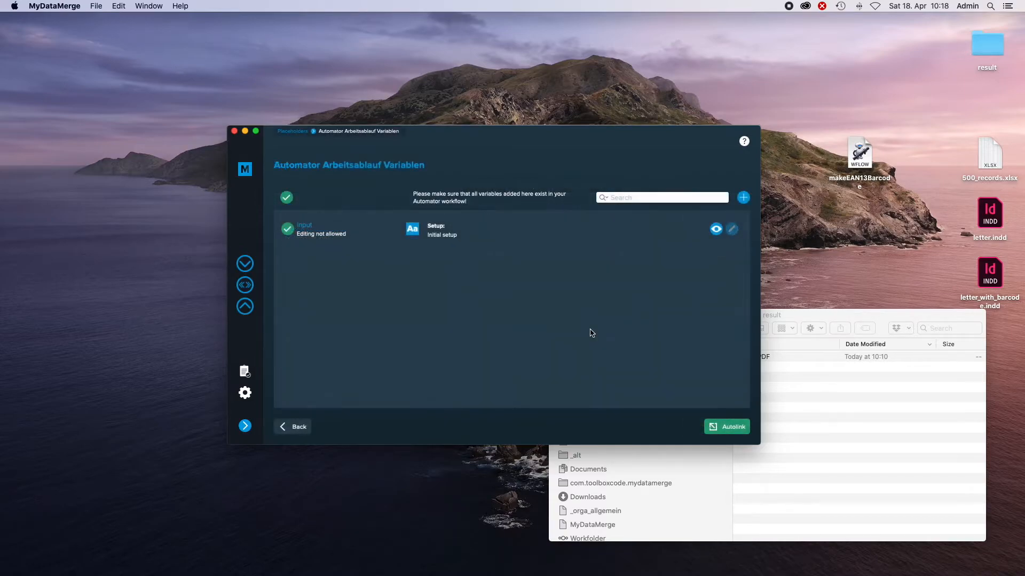
mouse_move(294, 237)
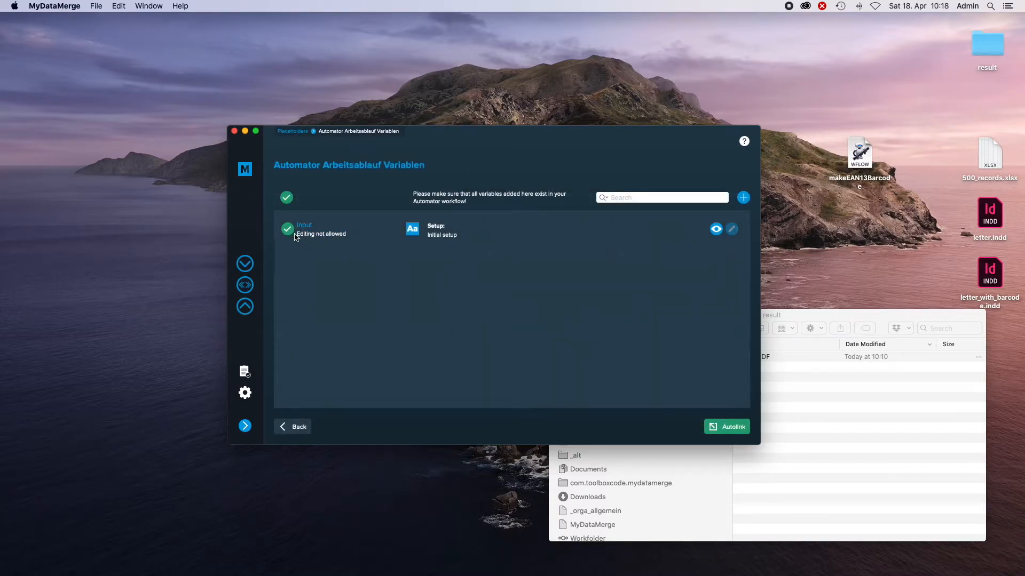
mouse_move(339, 240)
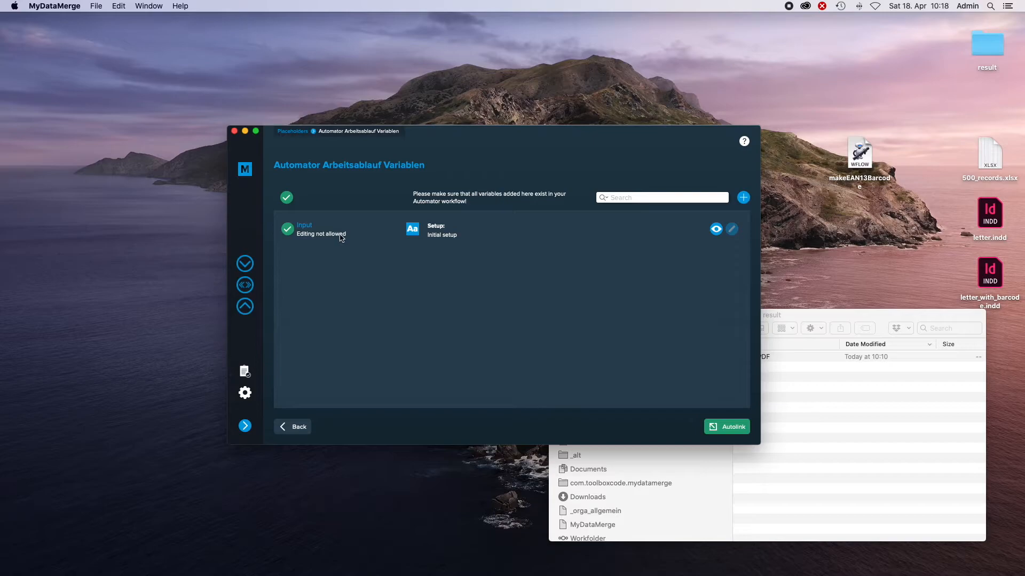
mouse_move(300, 238)
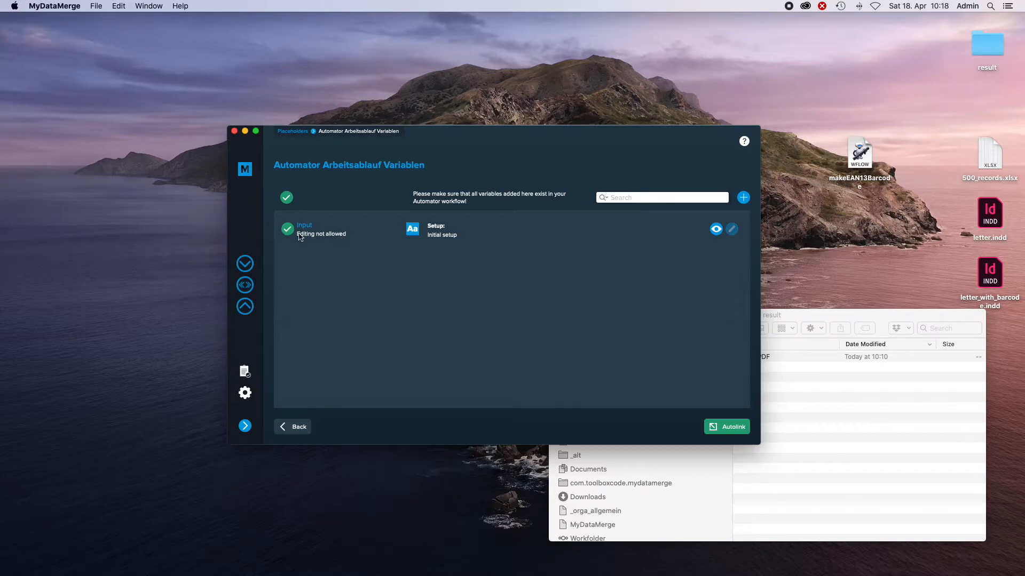
click(293, 426)
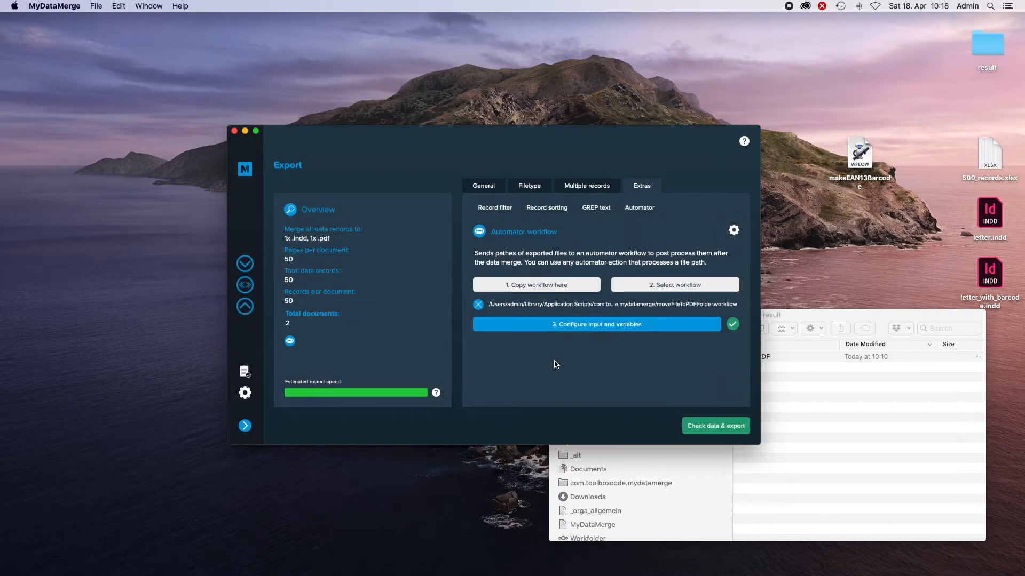
mouse_move(618, 339)
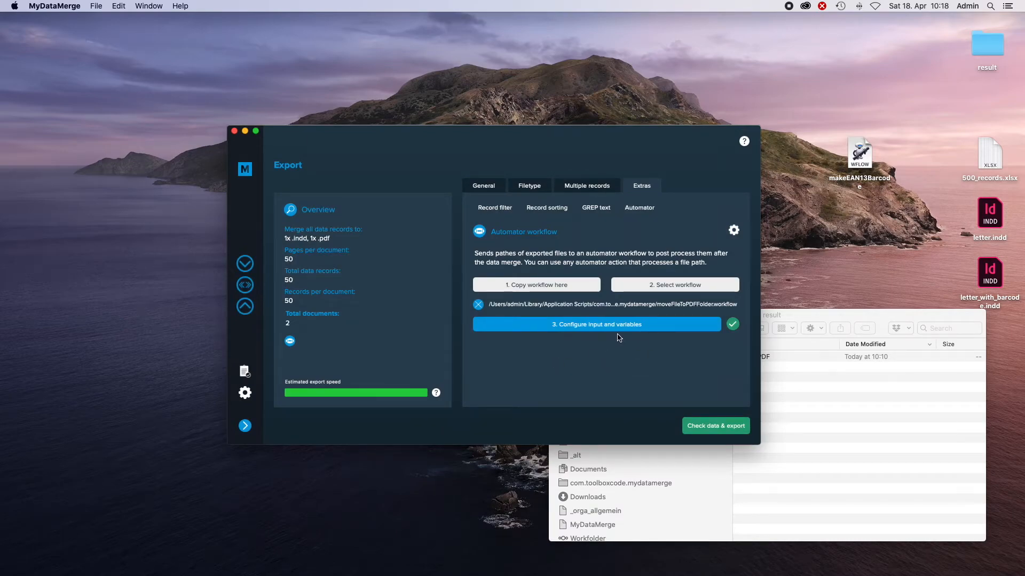
mouse_move(715, 426)
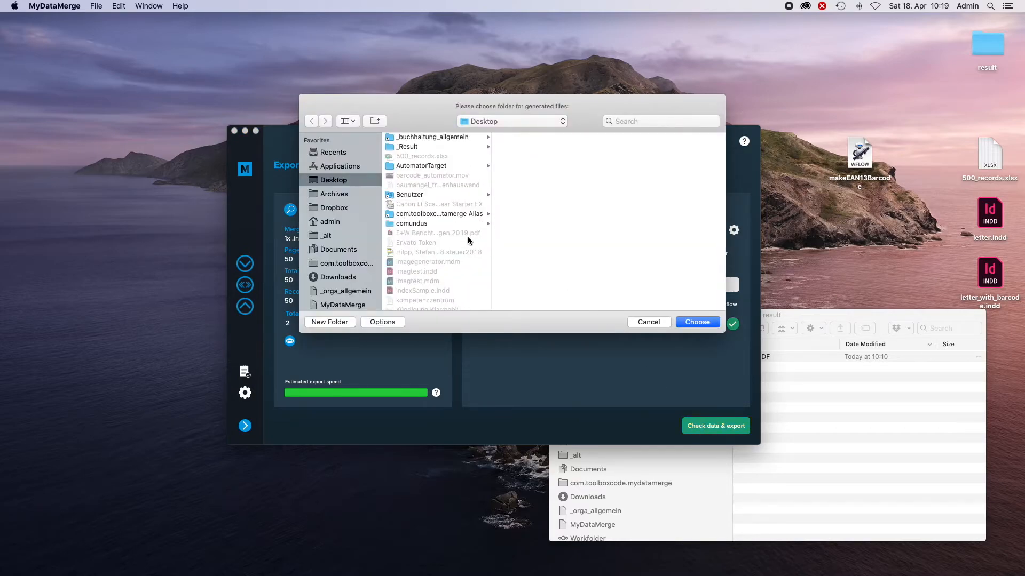
Step: Start the export with Desktop > result chosen as the output folder
scroll(down, 3)
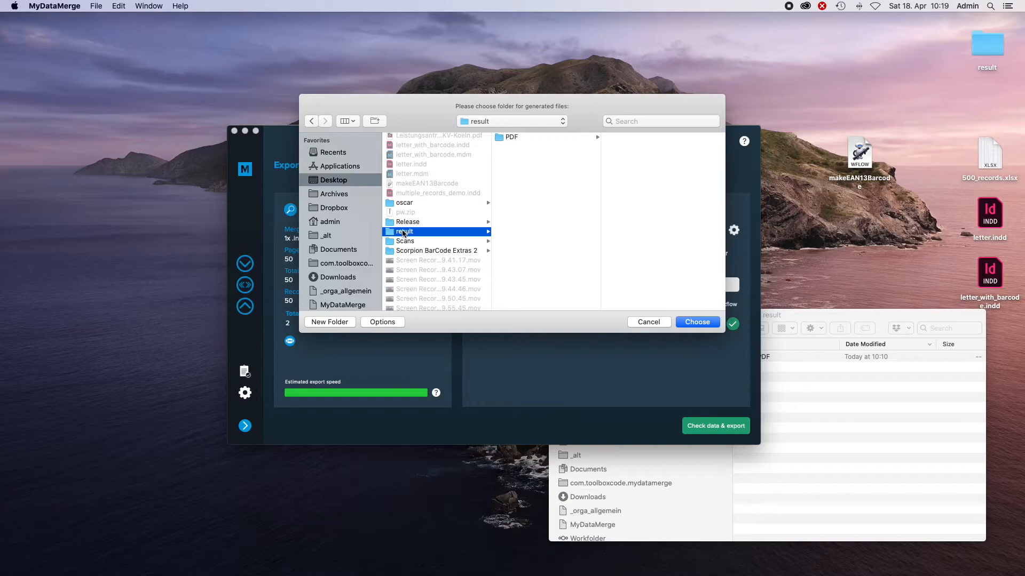
click(696, 321)
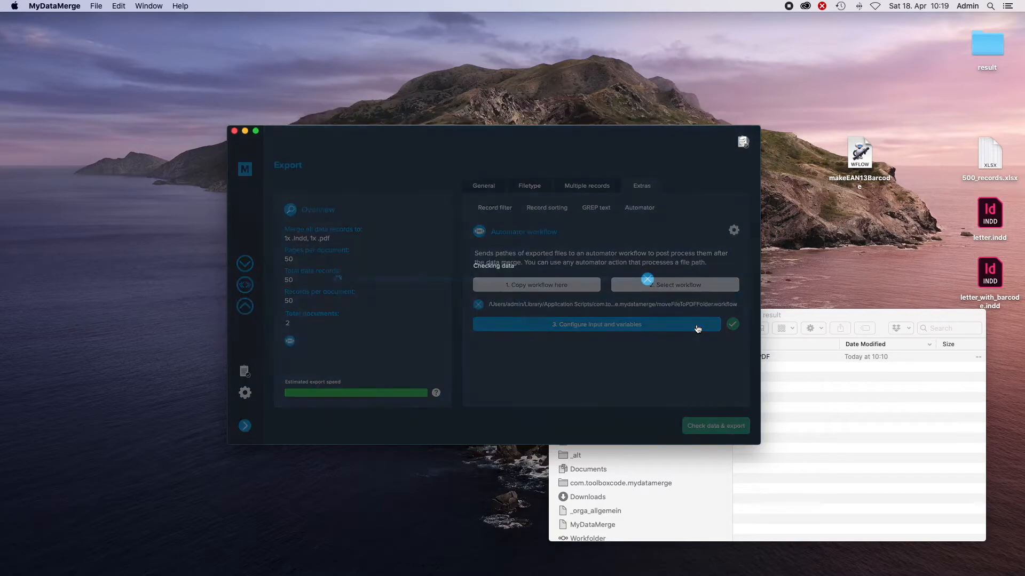
Step: Let the export finish and bring the Finder result window forward
click(715, 426)
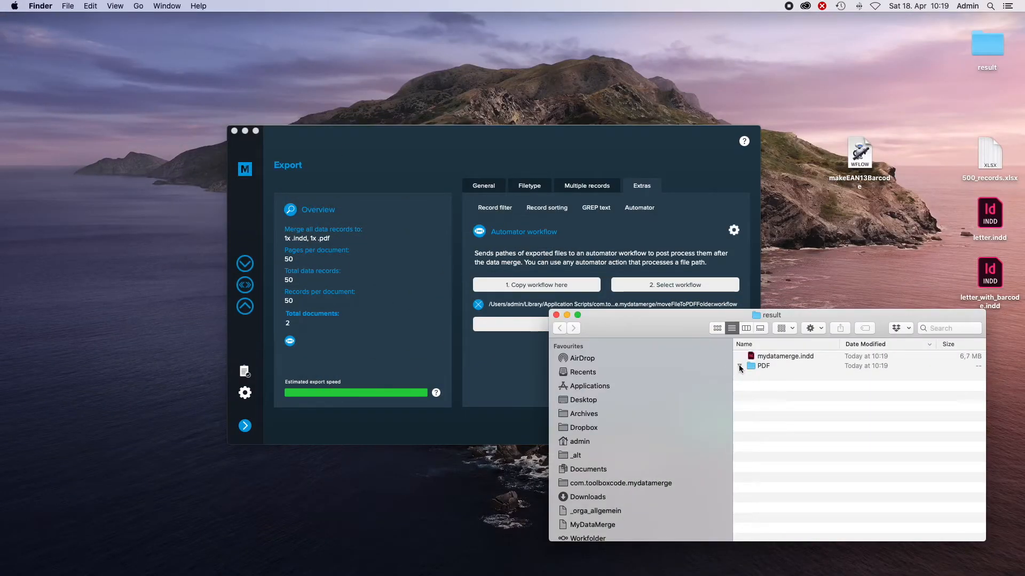
Step: Expand the PDF folder inside result to reveal mydatamerge.pdf
click(738, 366)
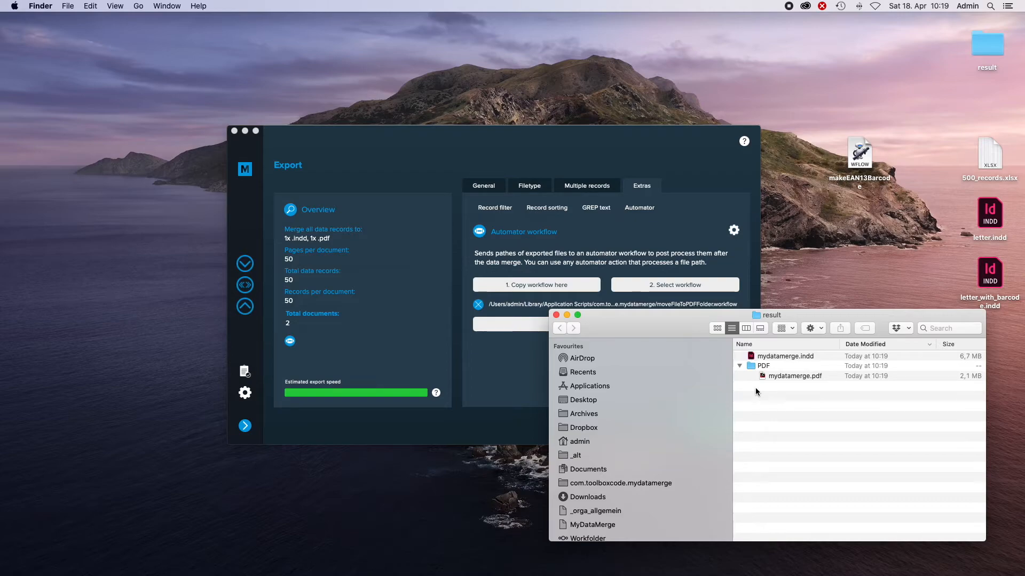
mouse_move(790, 363)
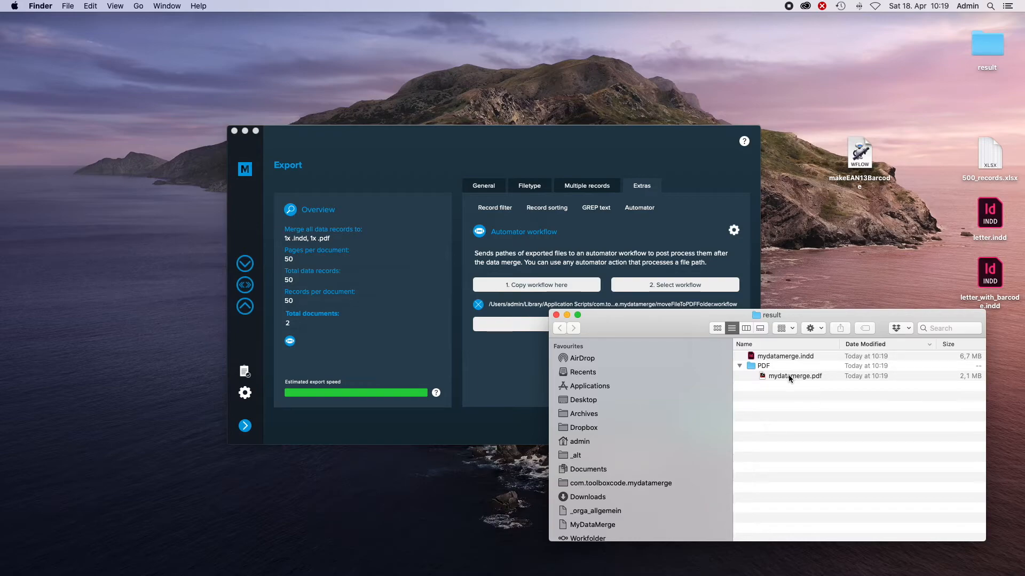
mouse_move(785, 360)
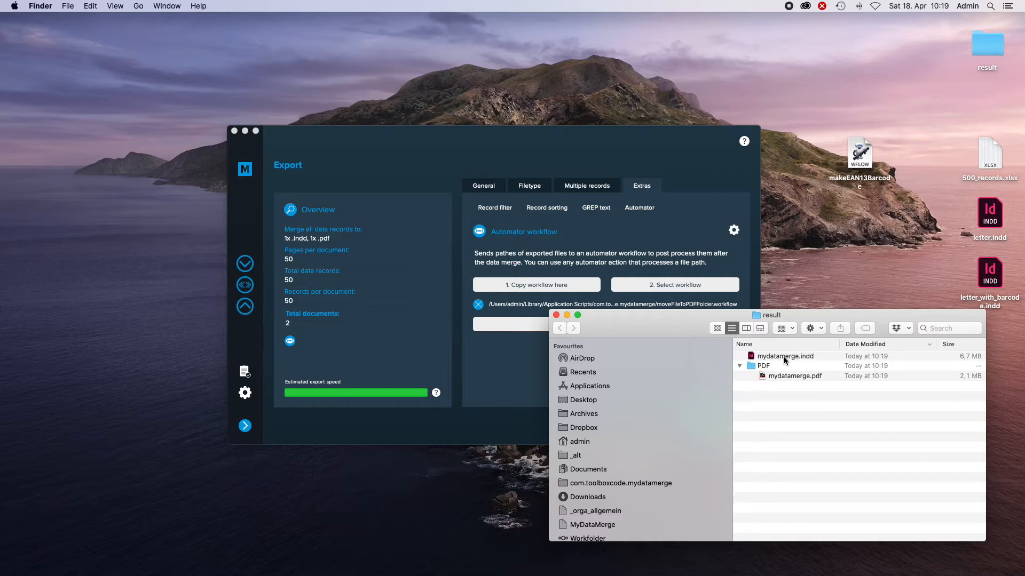
mouse_move(687, 226)
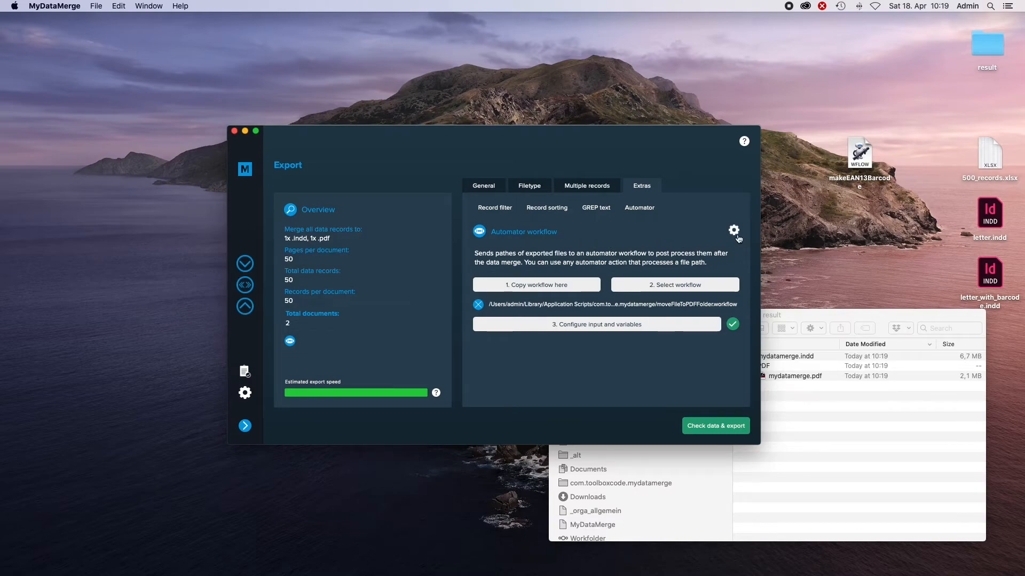
Step: Review the workflow options (5-second wait, PDFs only) and return to the file type settings
click(733, 230)
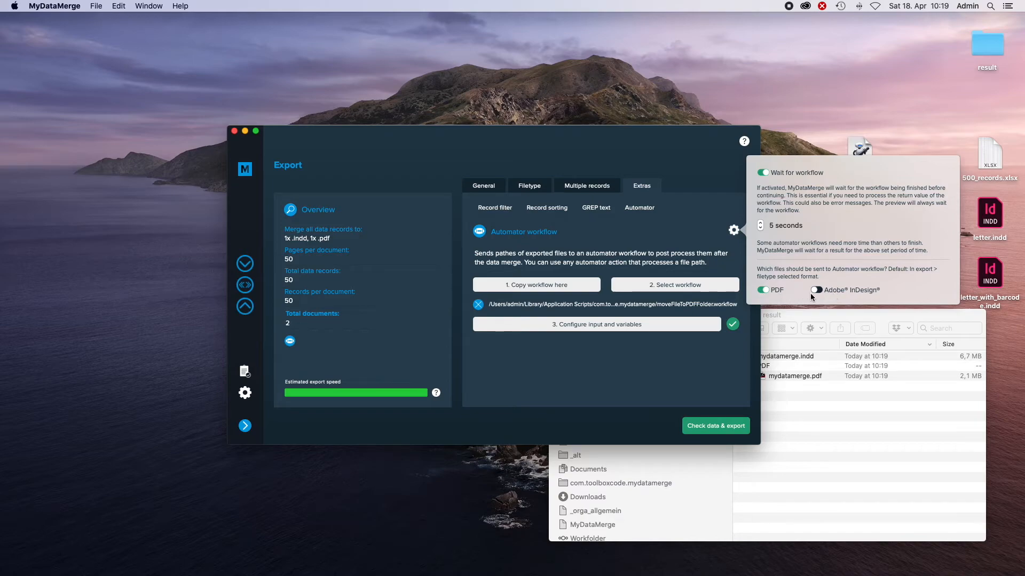
mouse_move(847, 290)
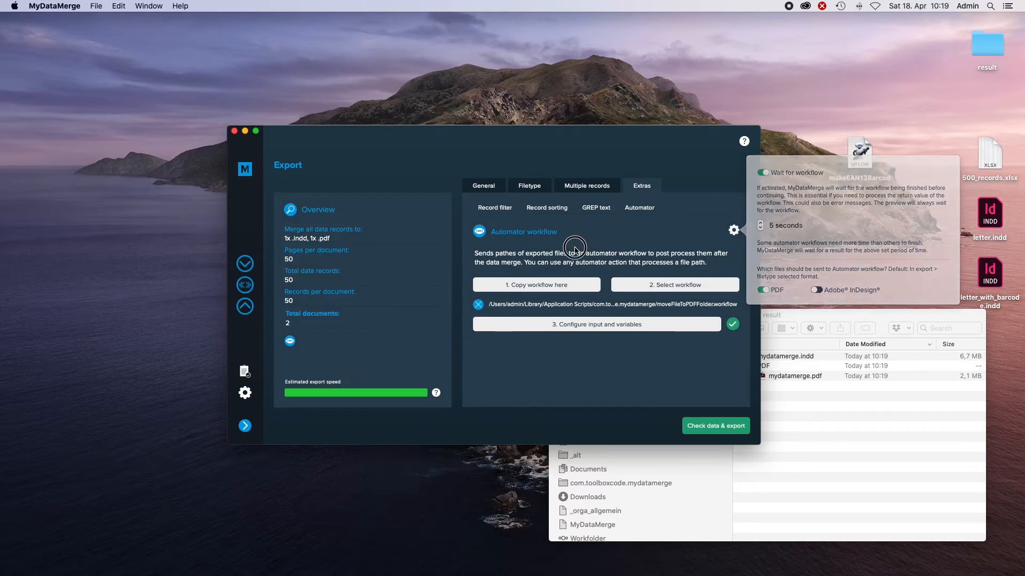
click(528, 186)
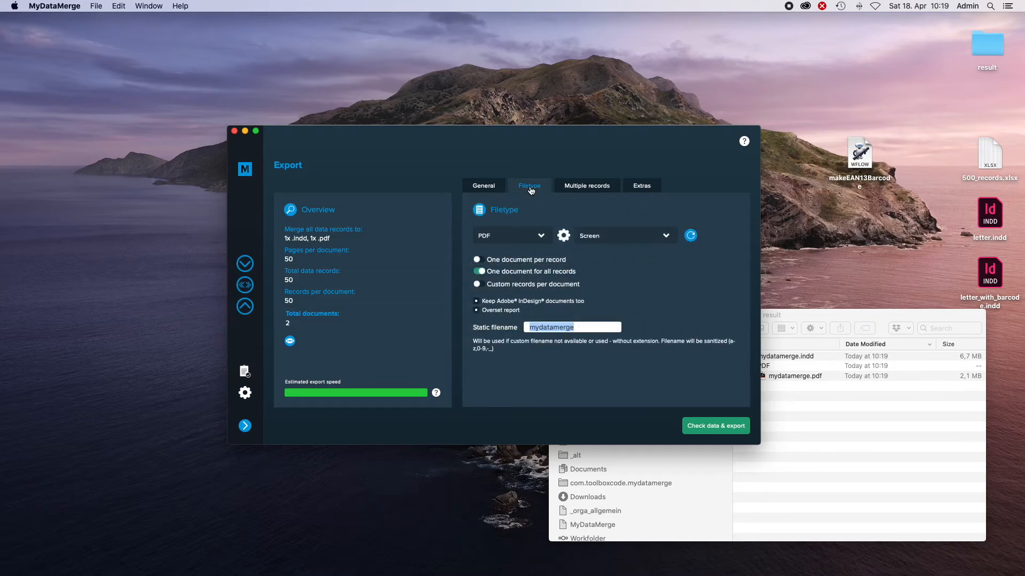
Step: Switch the export format to JPEG, one per record, and confirm the workflow now receives JPEGs
click(511, 235)
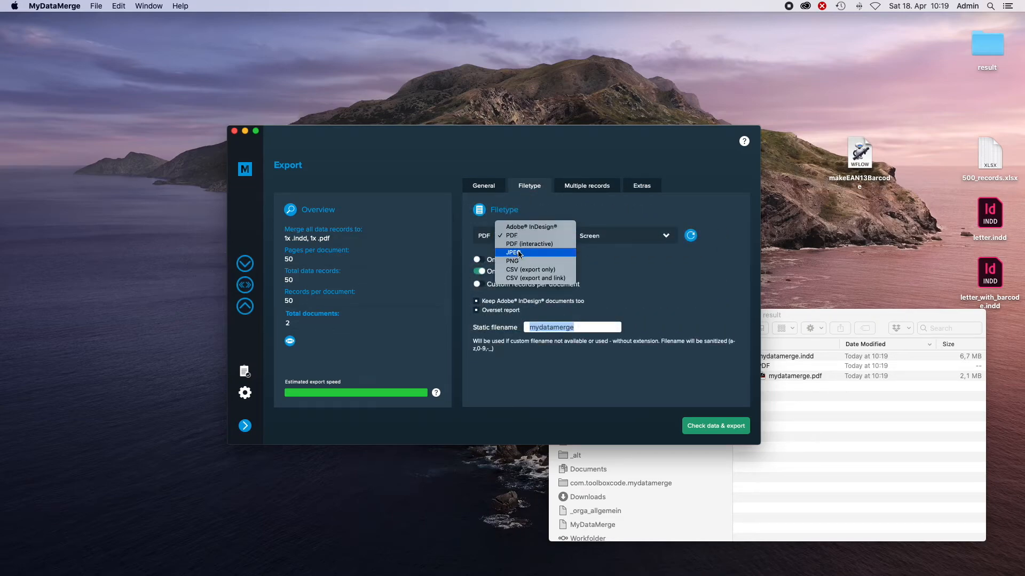
click(514, 253)
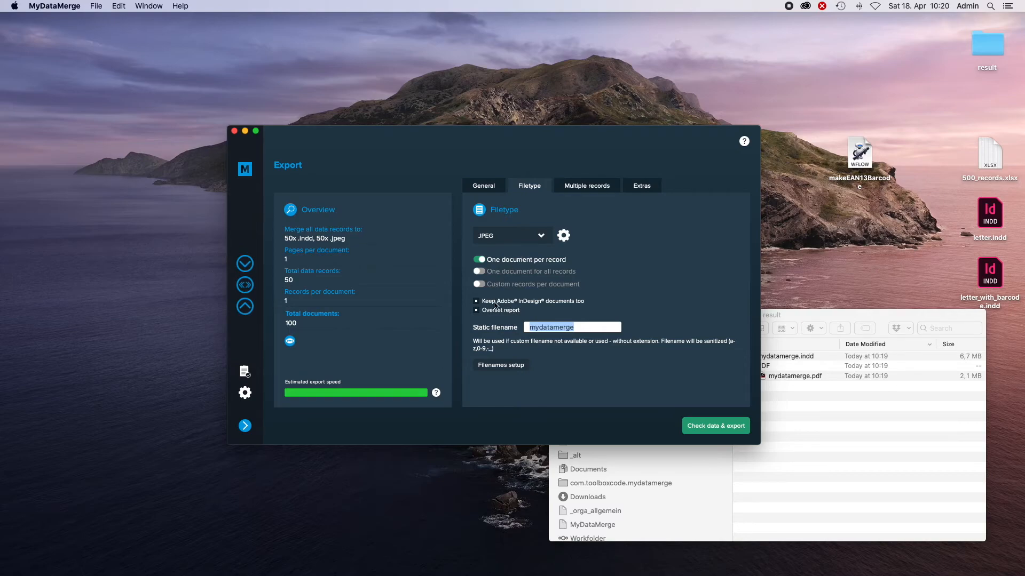
mouse_move(490, 237)
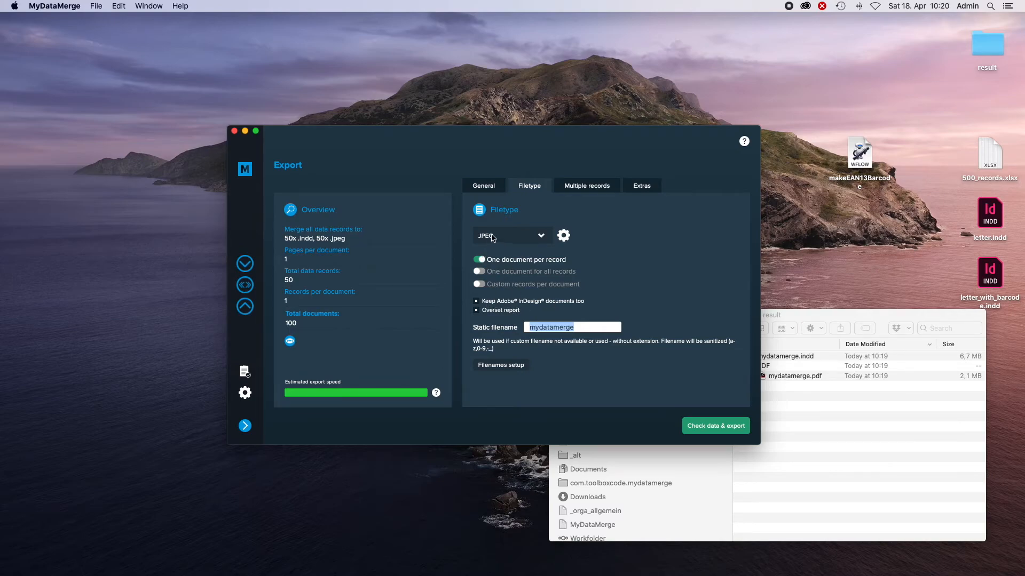
mouse_move(644, 220)
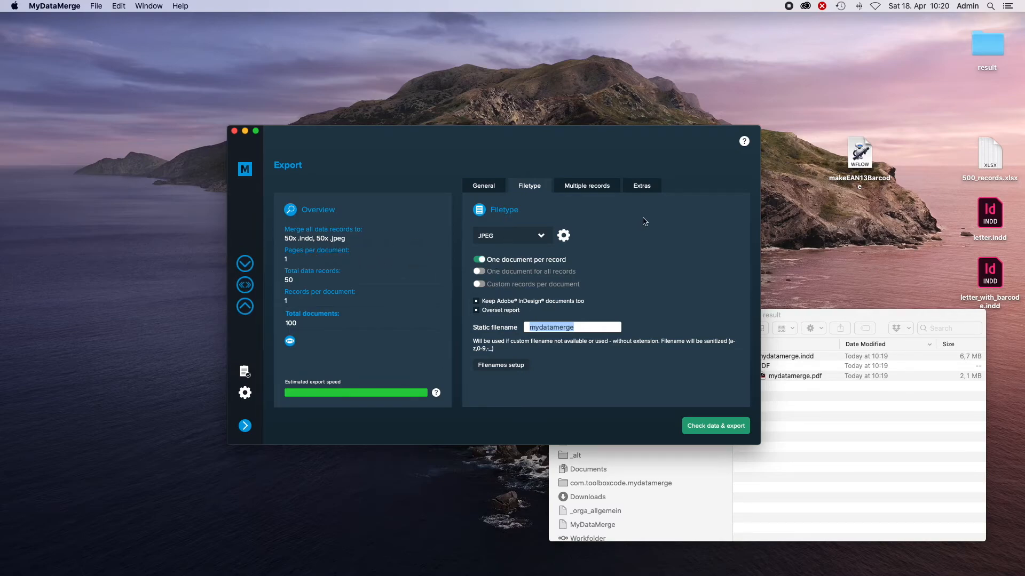
click(641, 185)
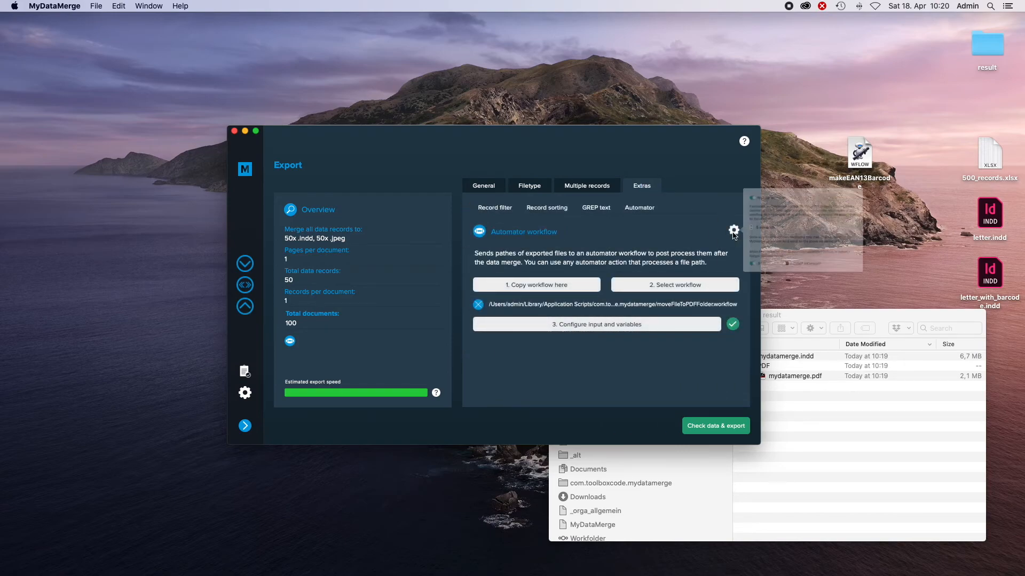
click(734, 231)
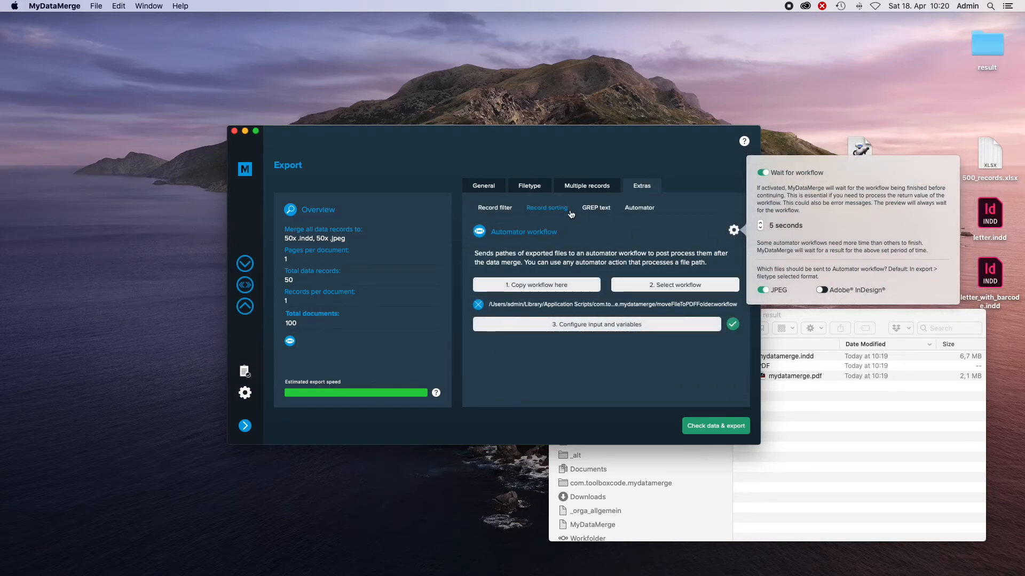
click(528, 185)
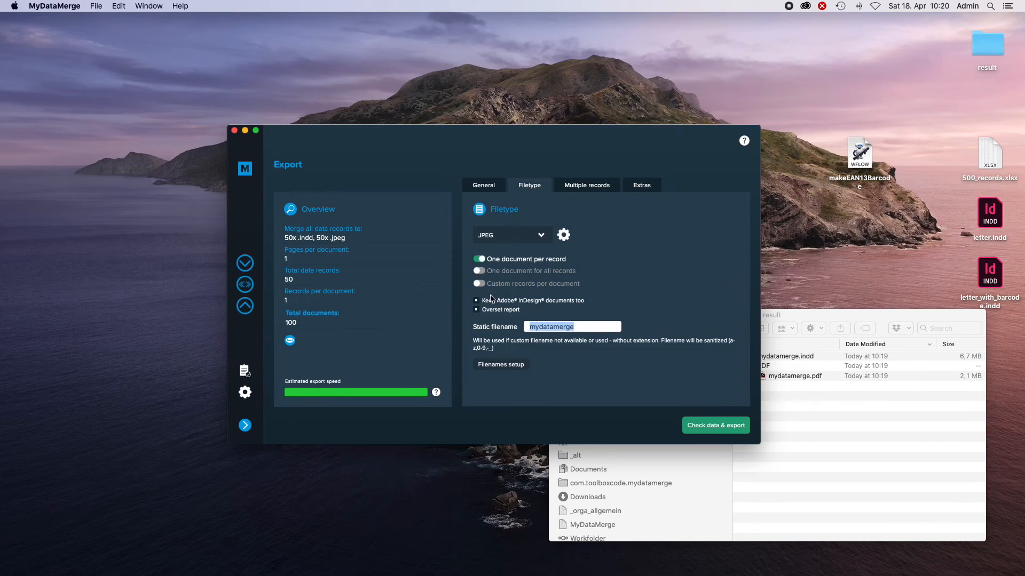
Step: Turn off 'Keep Adobe InDesign documents too' so only 50 JPEGs export, and return to Extras
click(476, 300)
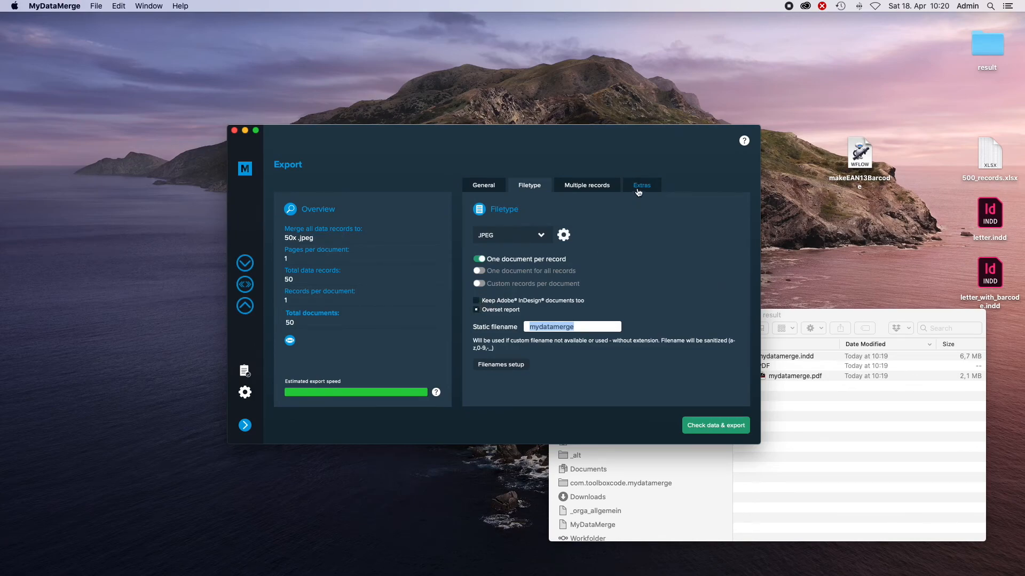
click(642, 184)
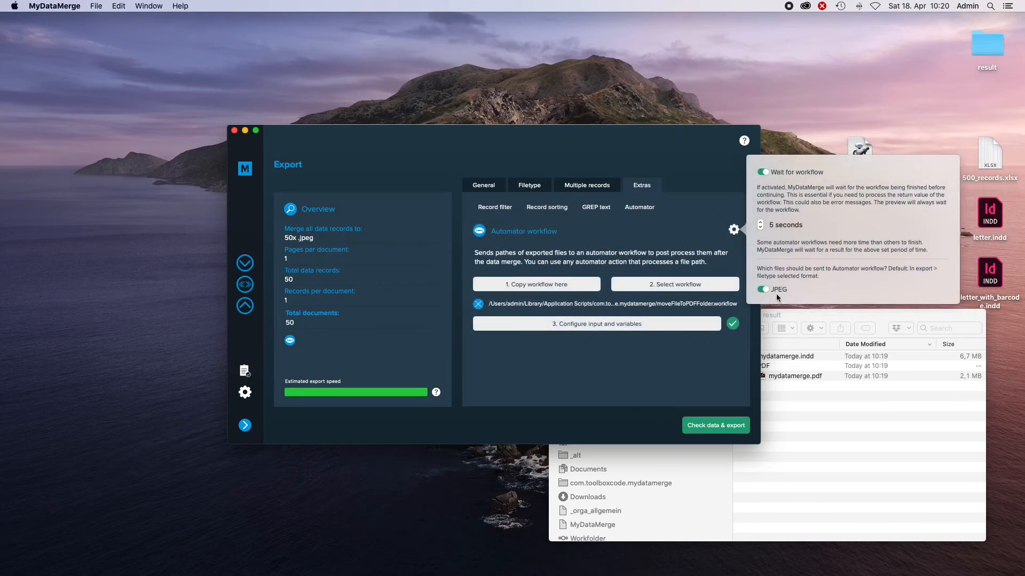